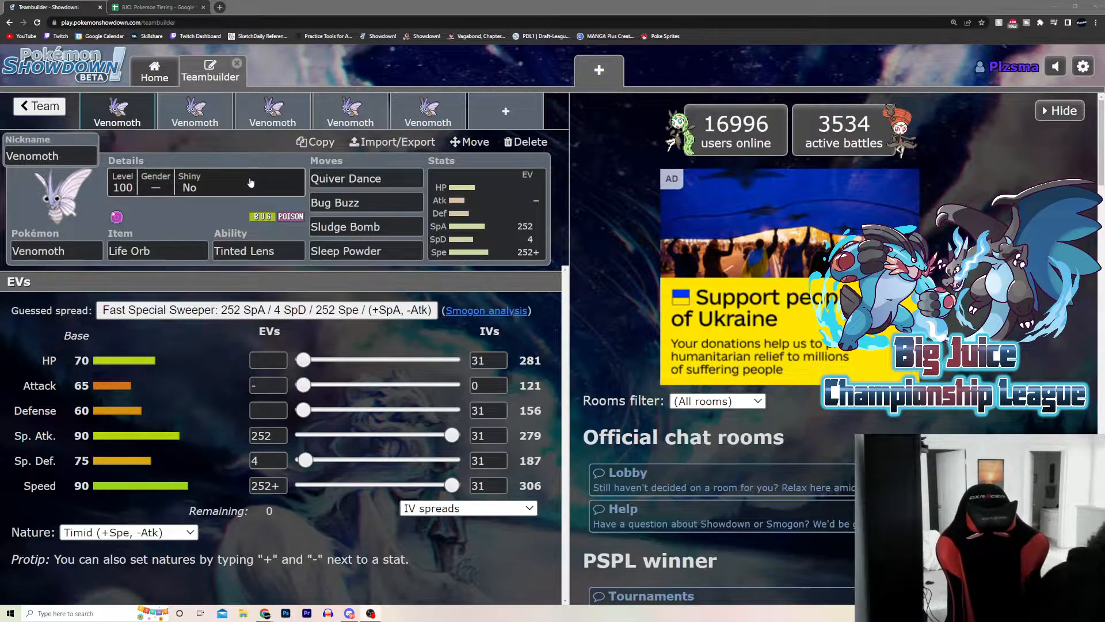
Step: Show the Abilities list for the first Venomoth, currently Tinted Lens
left_click(258, 249)
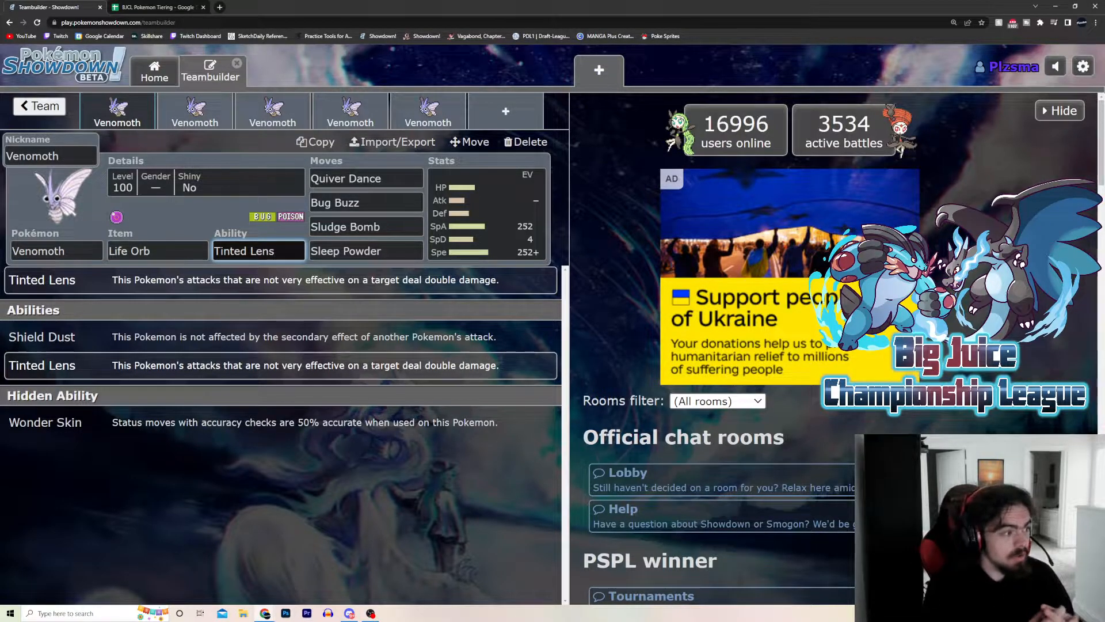
Step: Dismiss the ability list and switch to the second Venomoth, the Black Sludge set
left_click(258, 250)
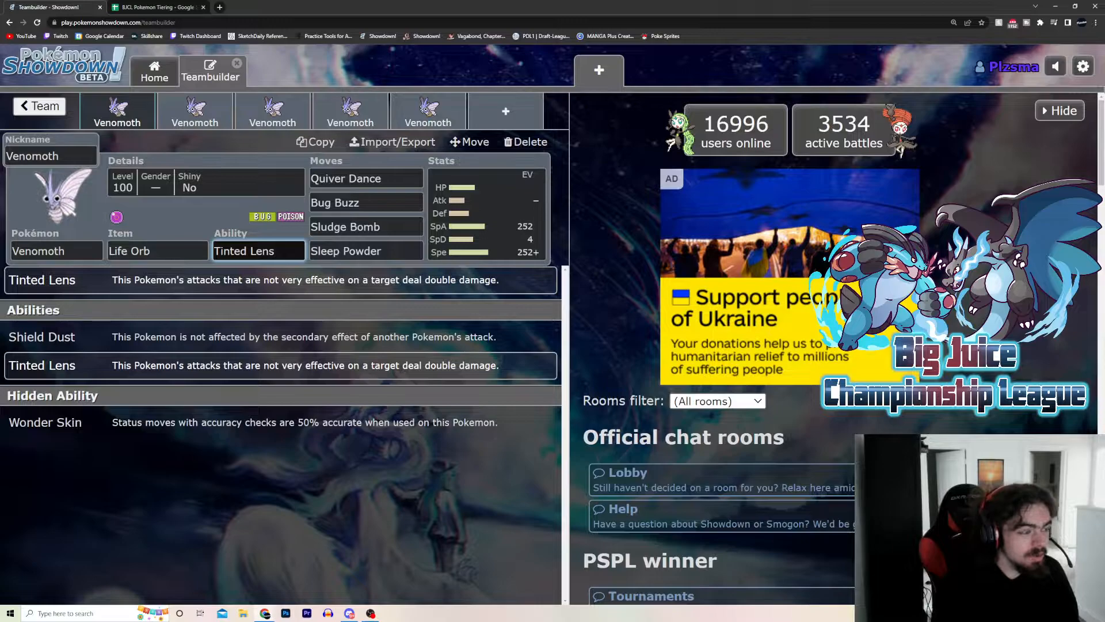
left_click(258, 250)
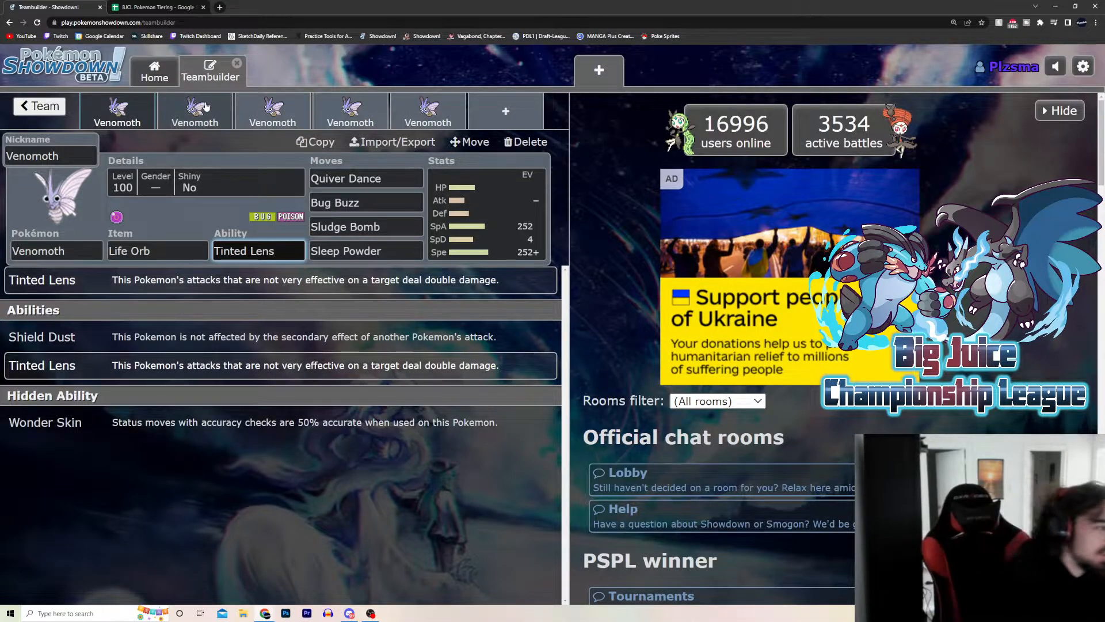
left_click(194, 112)
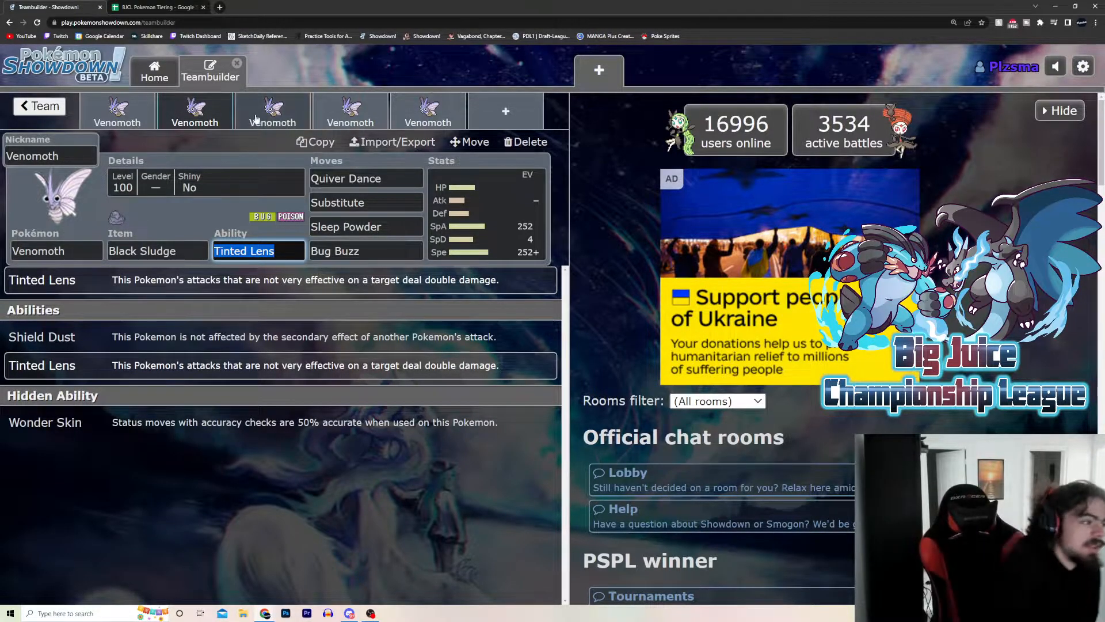
Step: Switch to the third Venomoth, the Heavy-Duty Boots support set
left_click(271, 109)
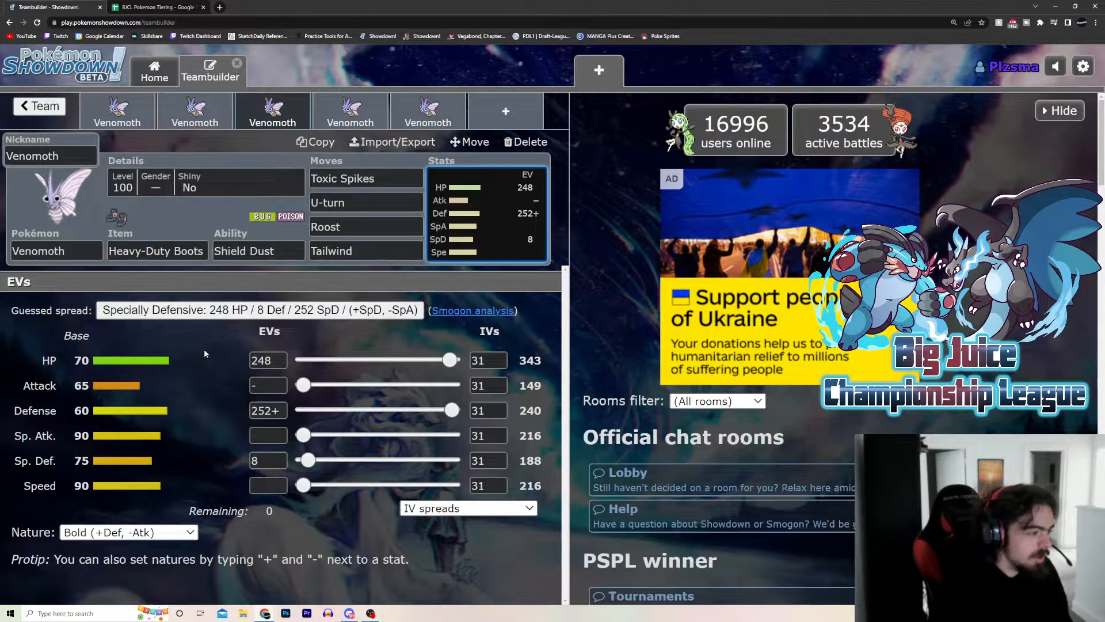
Step: Browse Venomoth's learnable moves for the Tailwind slot, then move to the fifth set
left_click(366, 249)
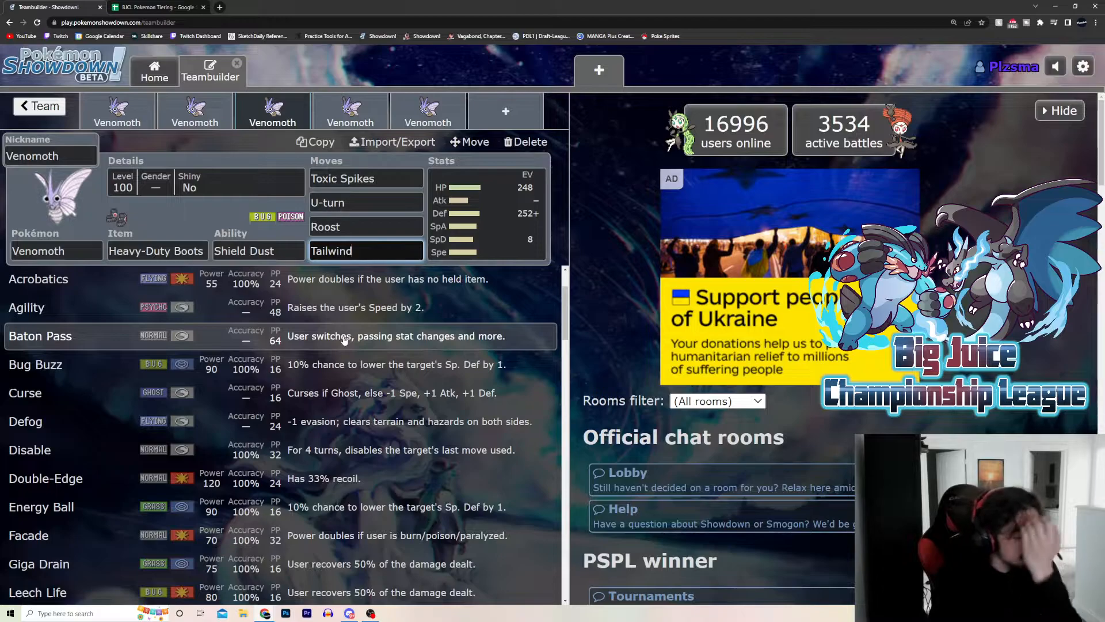
scroll("down", 3)
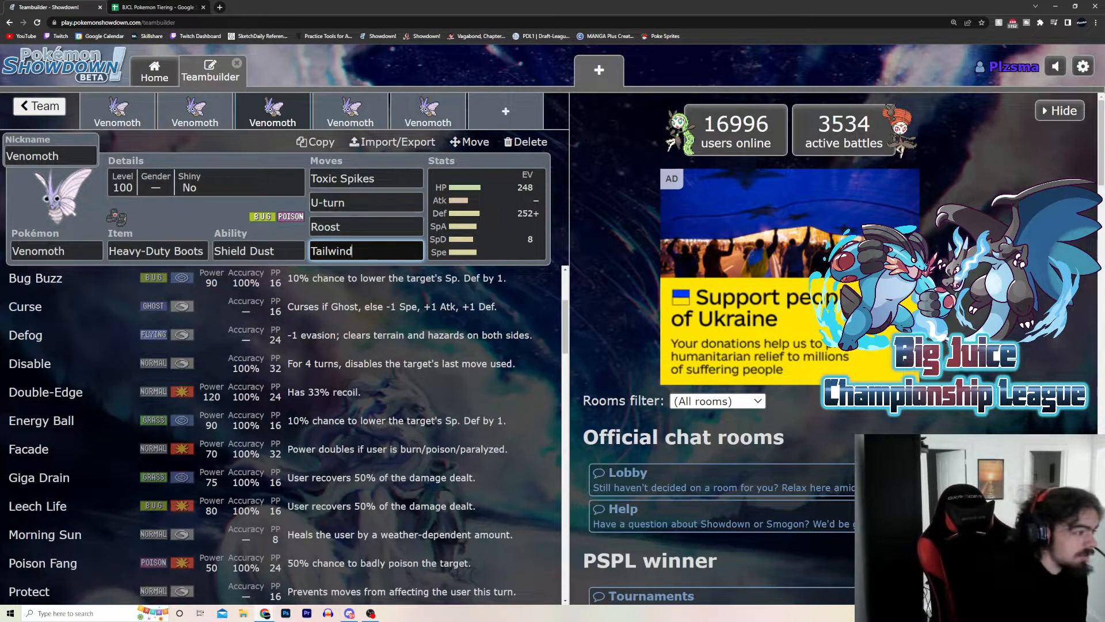
scroll("down", 3)
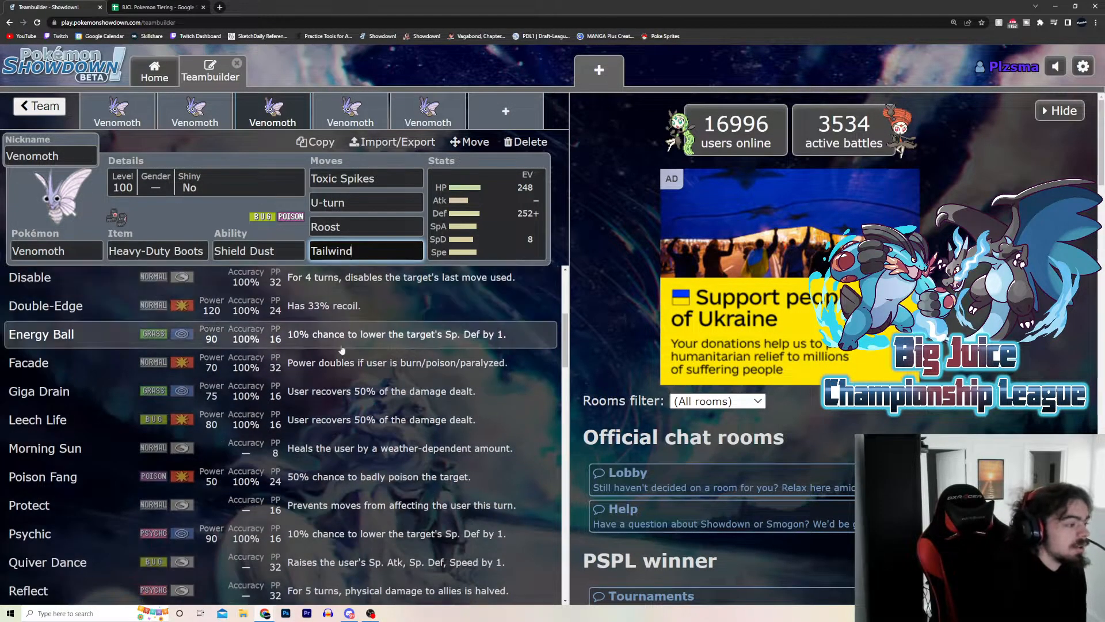
mouse_move(276, 448)
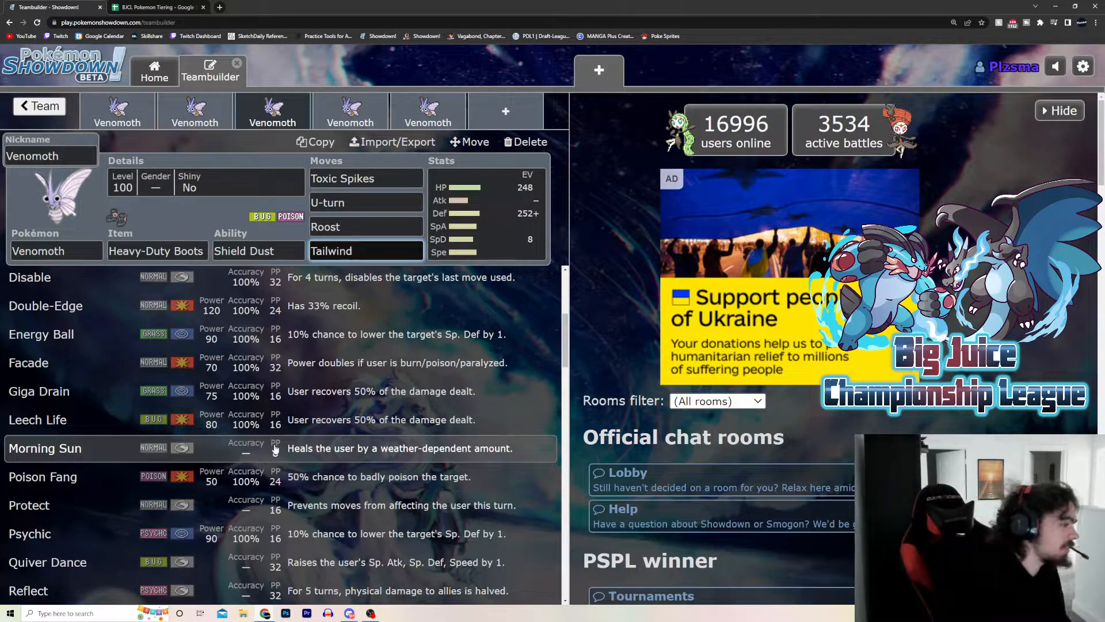
scroll("down", 3)
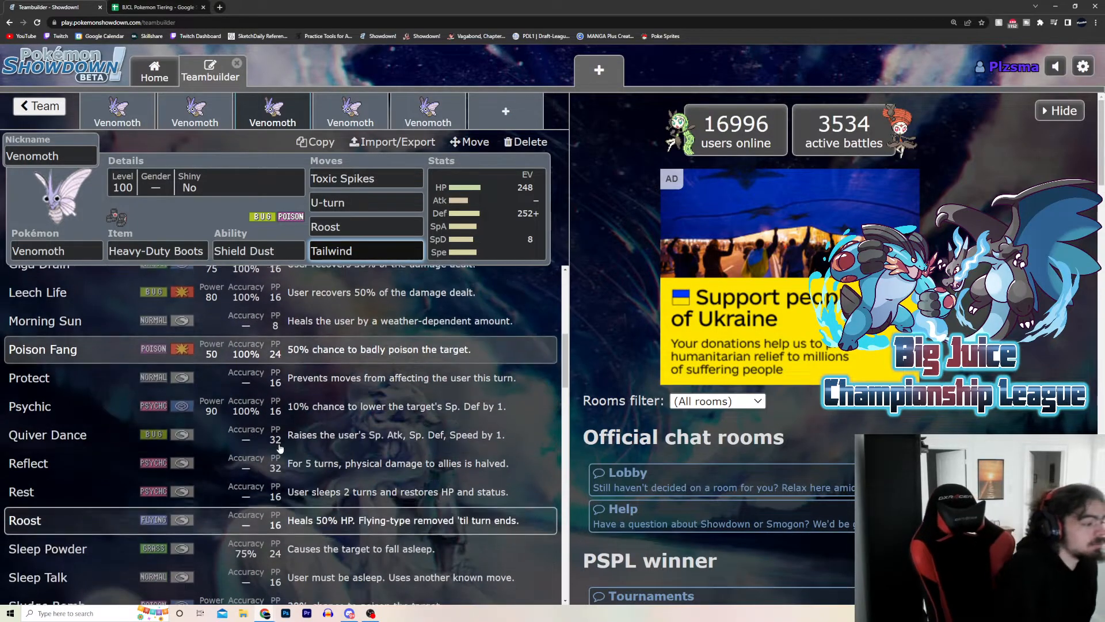
scroll("down", 3)
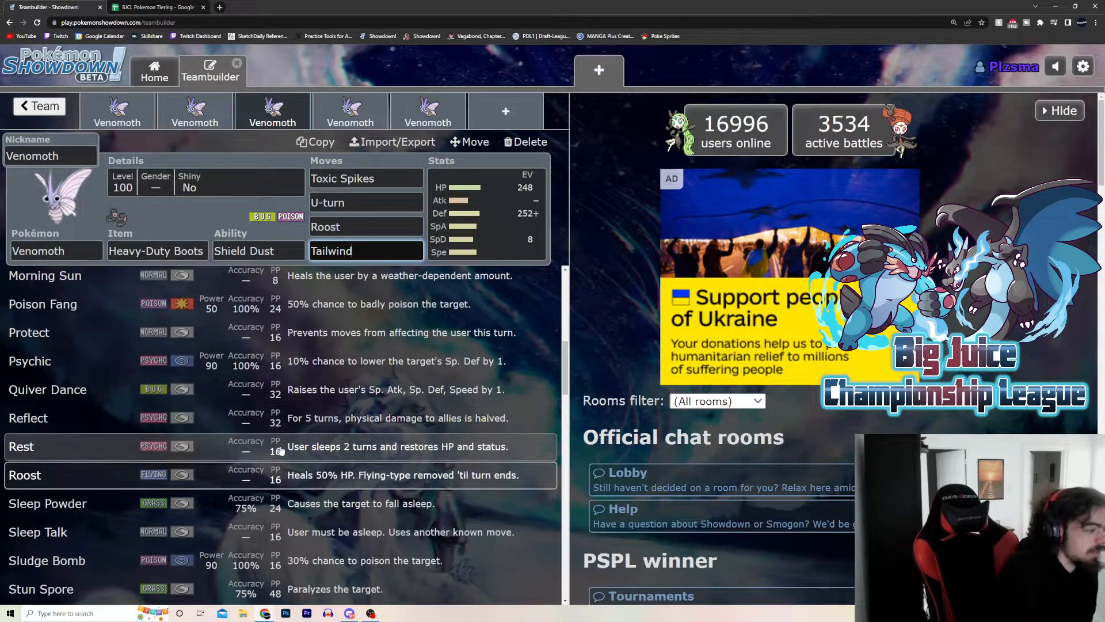
scroll("down", 3)
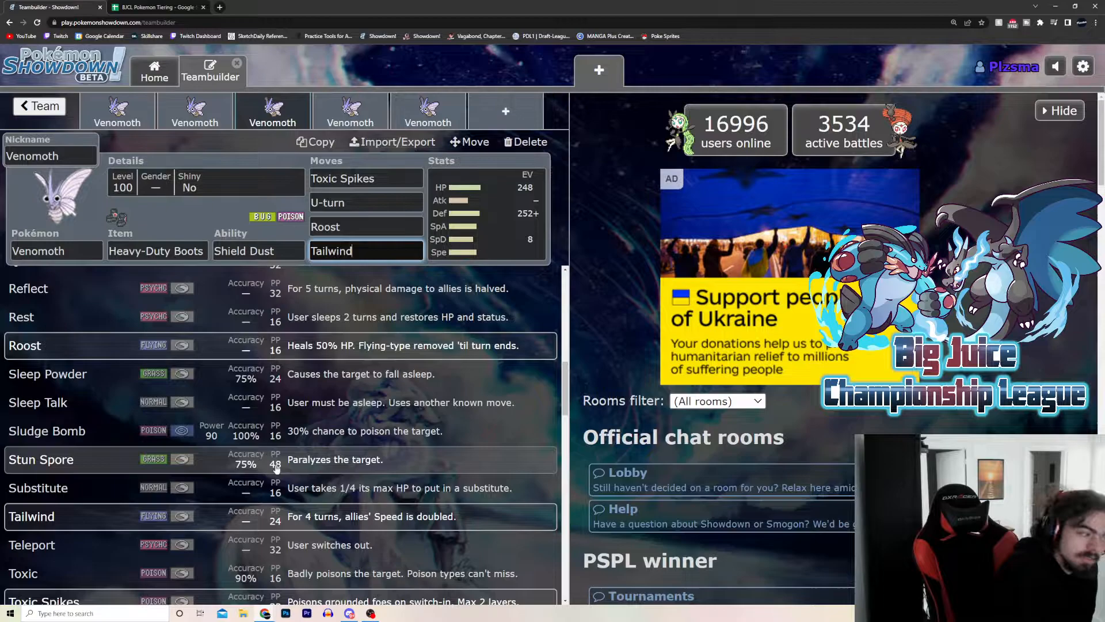
scroll("down", 3)
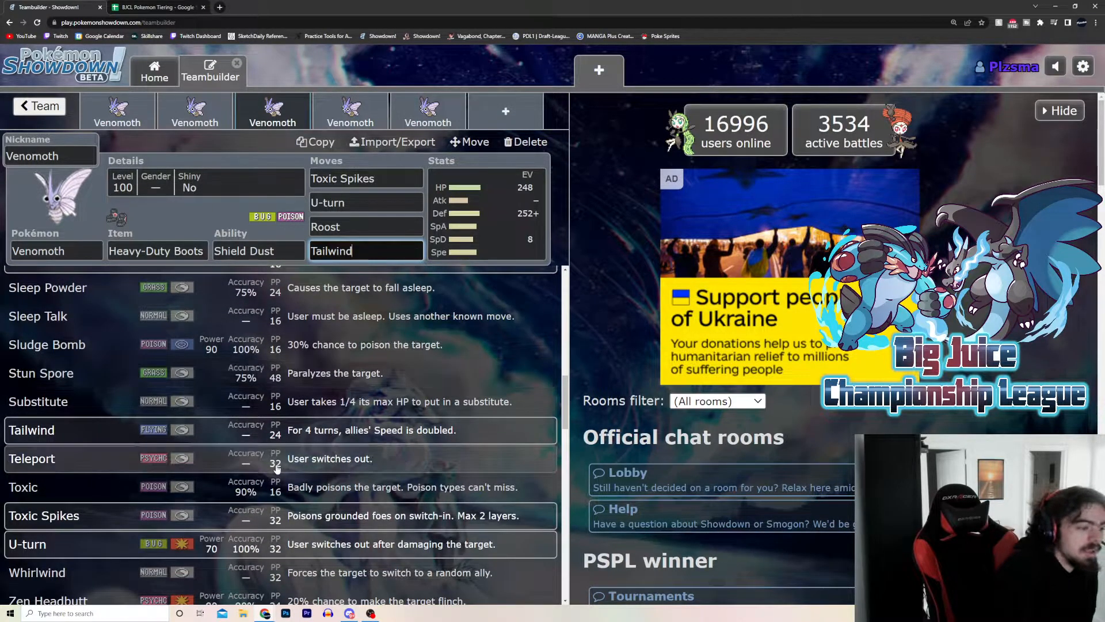
scroll("down", 3)
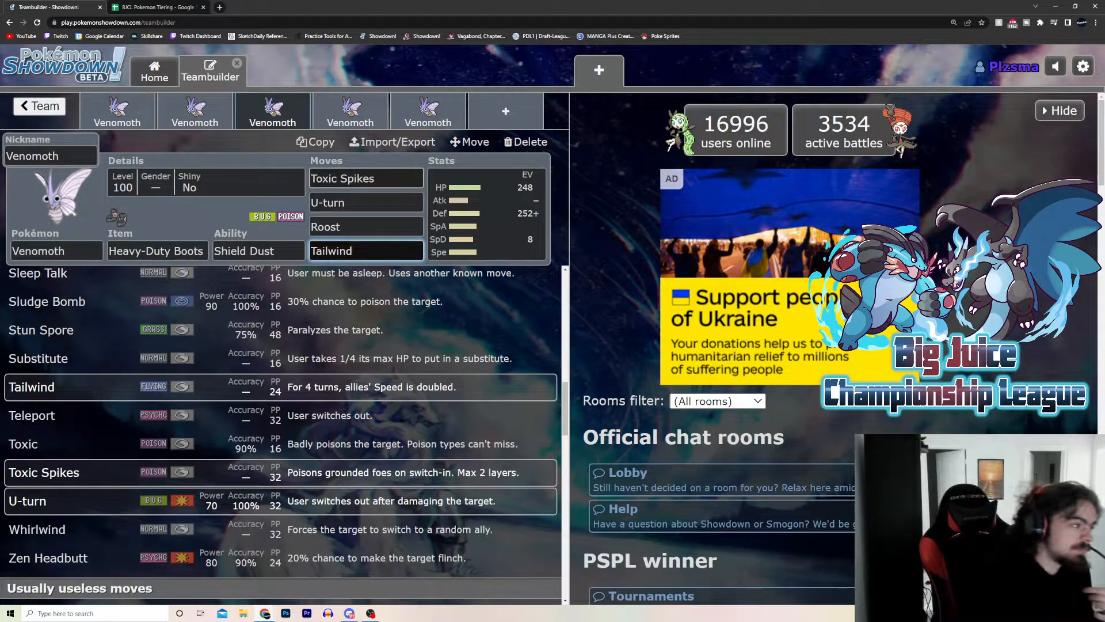
left_click(365, 250)
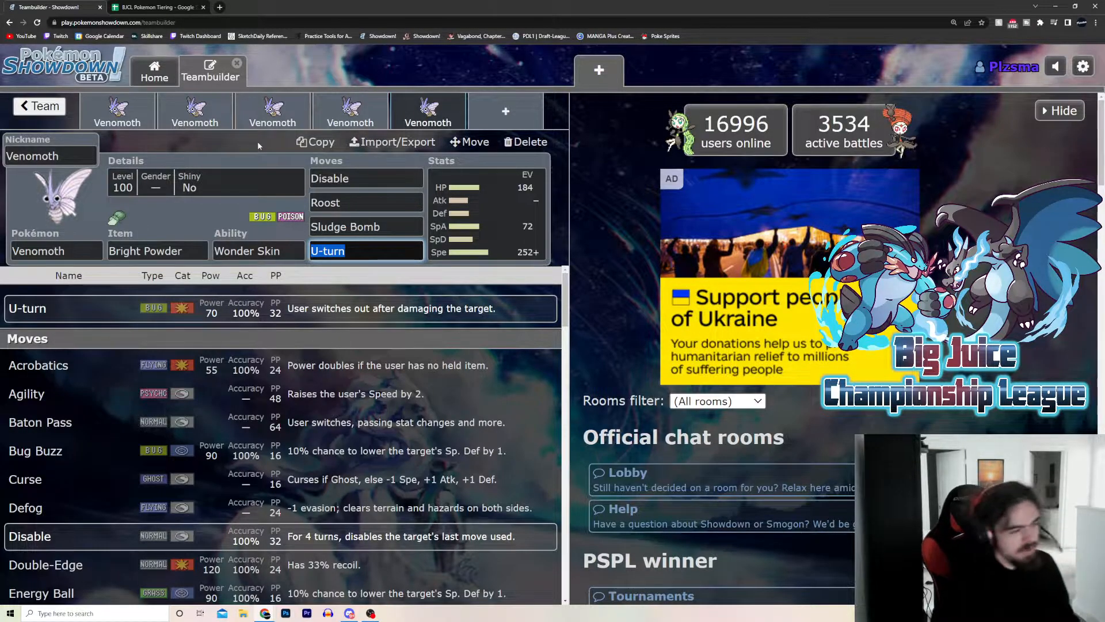
Step: Show the Abilities list for the fifth Venomoth, currently Wonder Skin
left_click(258, 250)
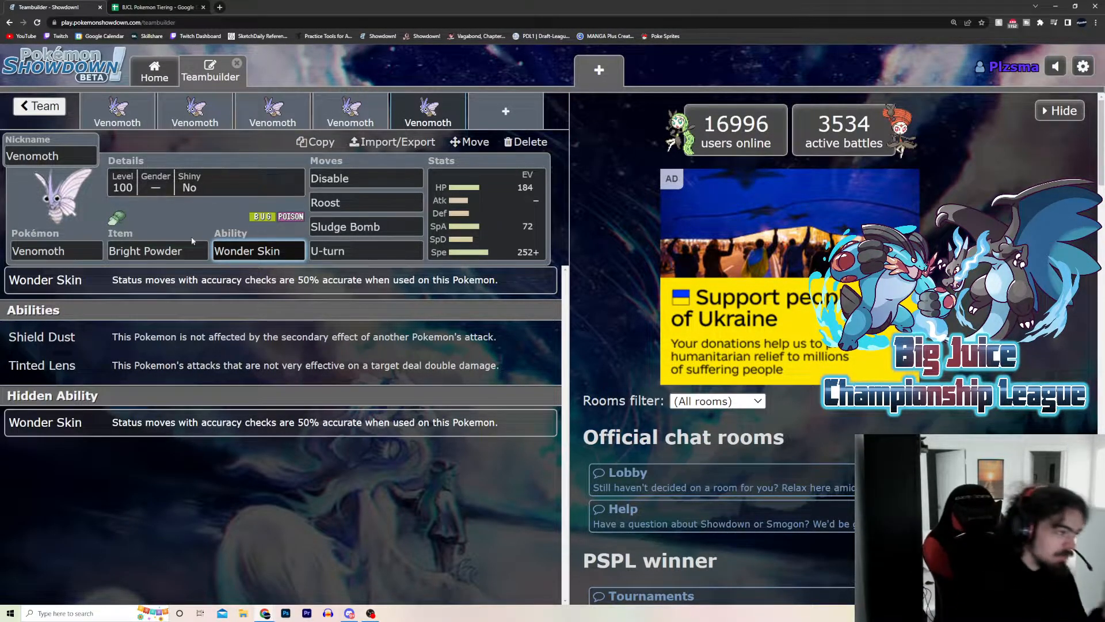
Step: Show the item choices for the fifth Venomoth, currently Bright Powder
left_click(156, 250)
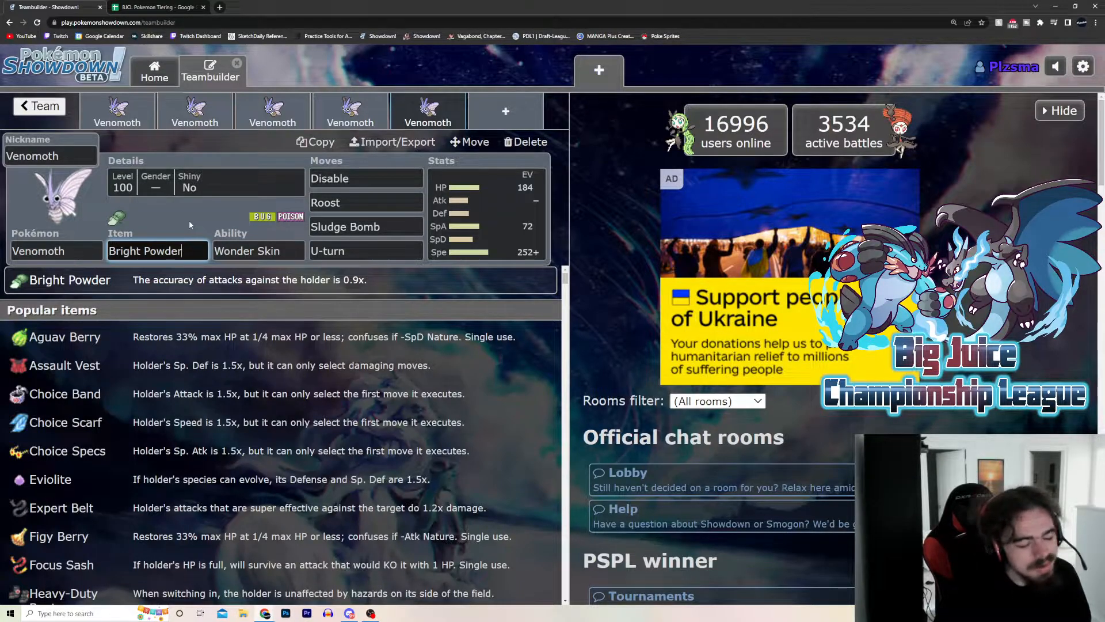
mouse_move(164, 197)
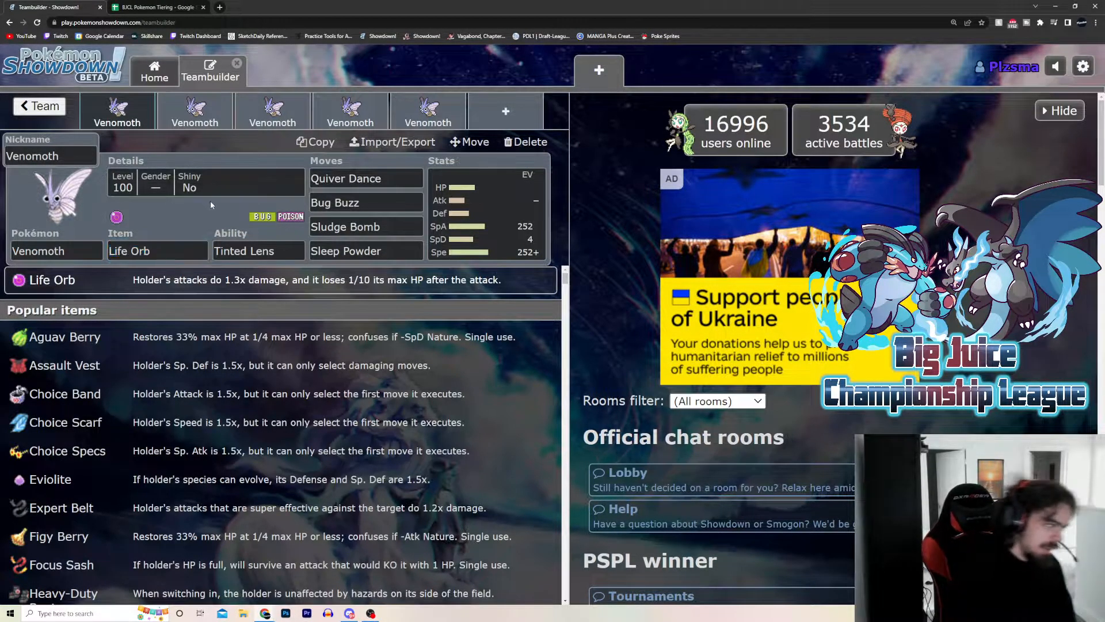
left_click(485, 212)
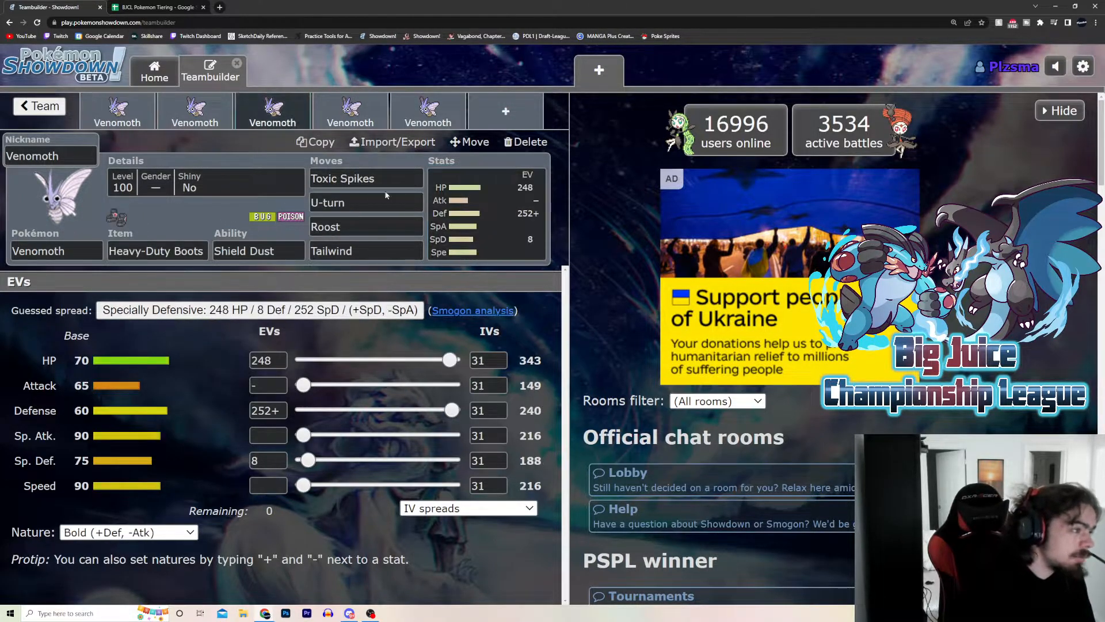
Step: Show the learnable move list for the third Venomoth's U-turn slot
left_click(365, 202)
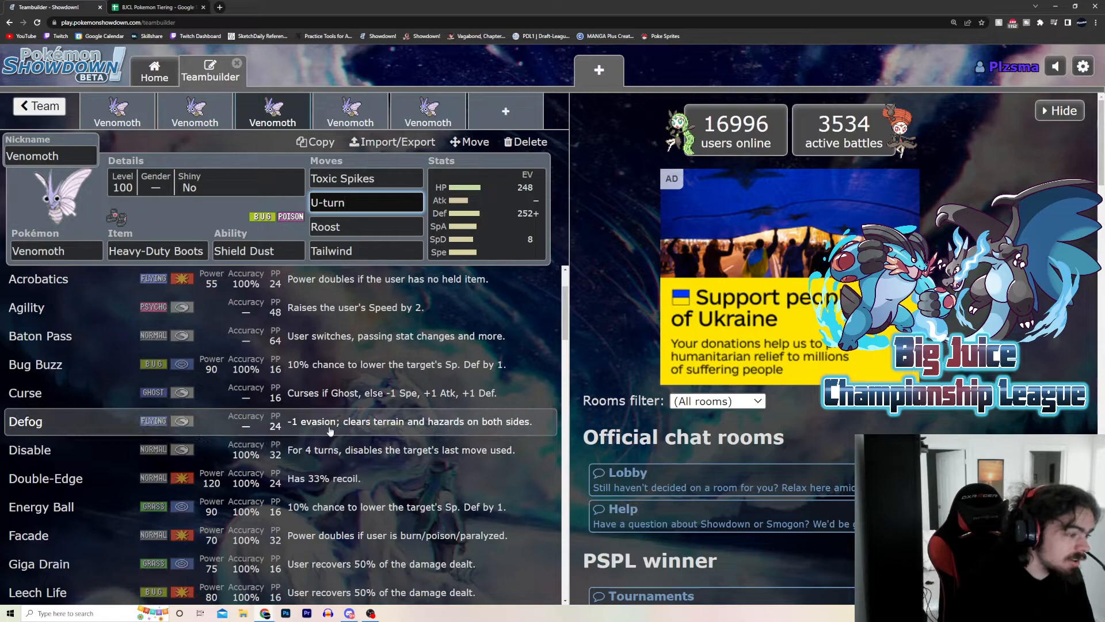
Step: Return to the third Venomoth's EV spread, leaving U-turn in place
left_click(486, 212)
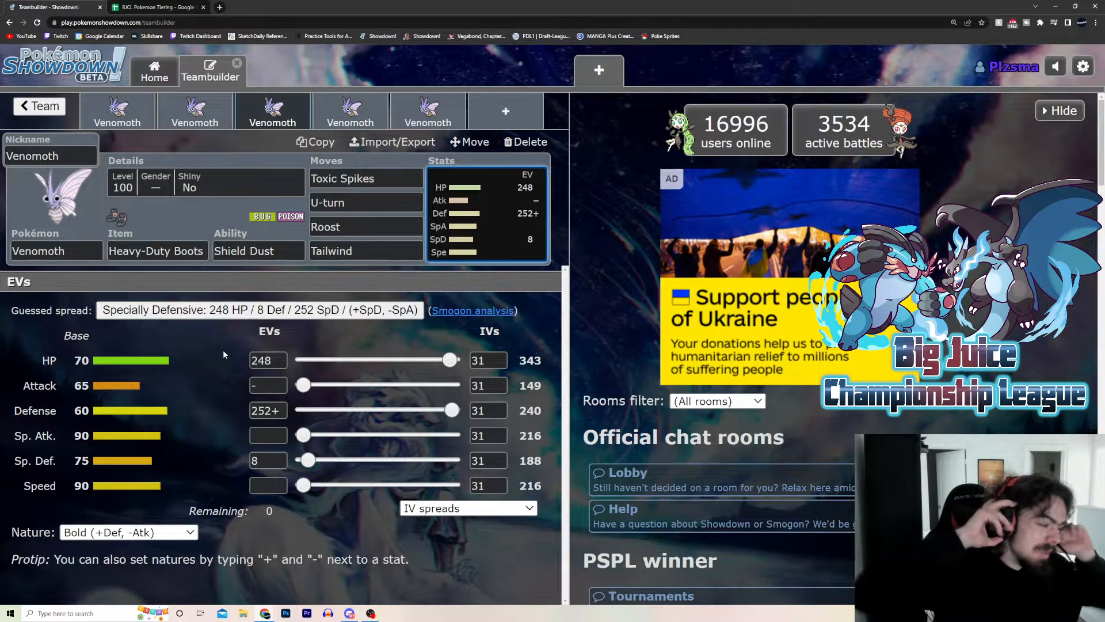
Step: Review the second Venomoth set, then switch to the BJCL Pokemon Tiering spreadsheet
left_click(193, 123)
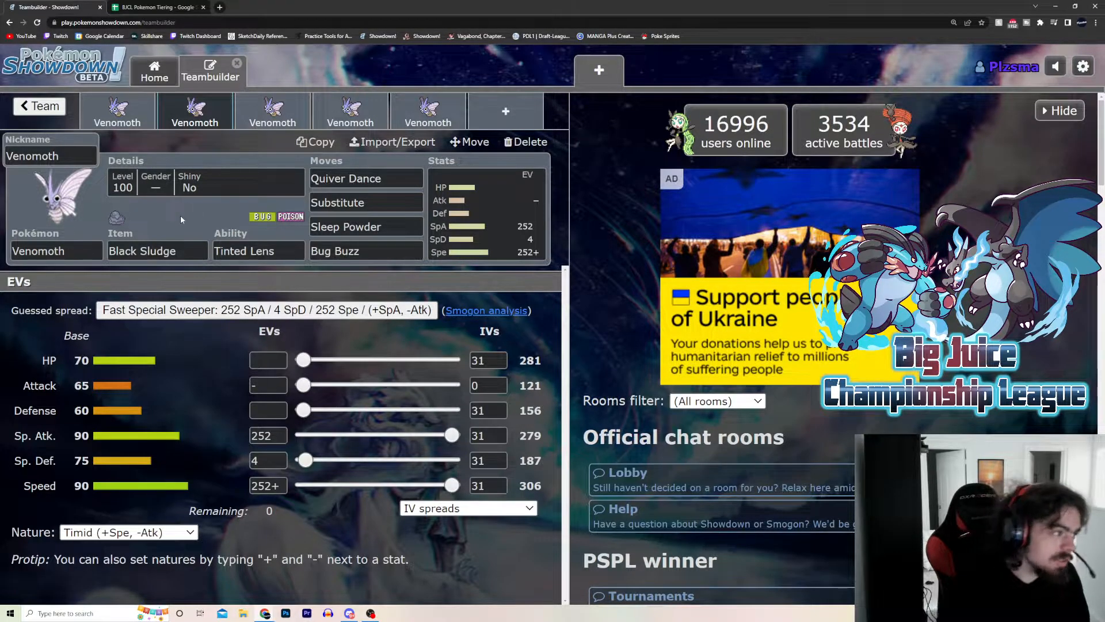
left_click(155, 6)
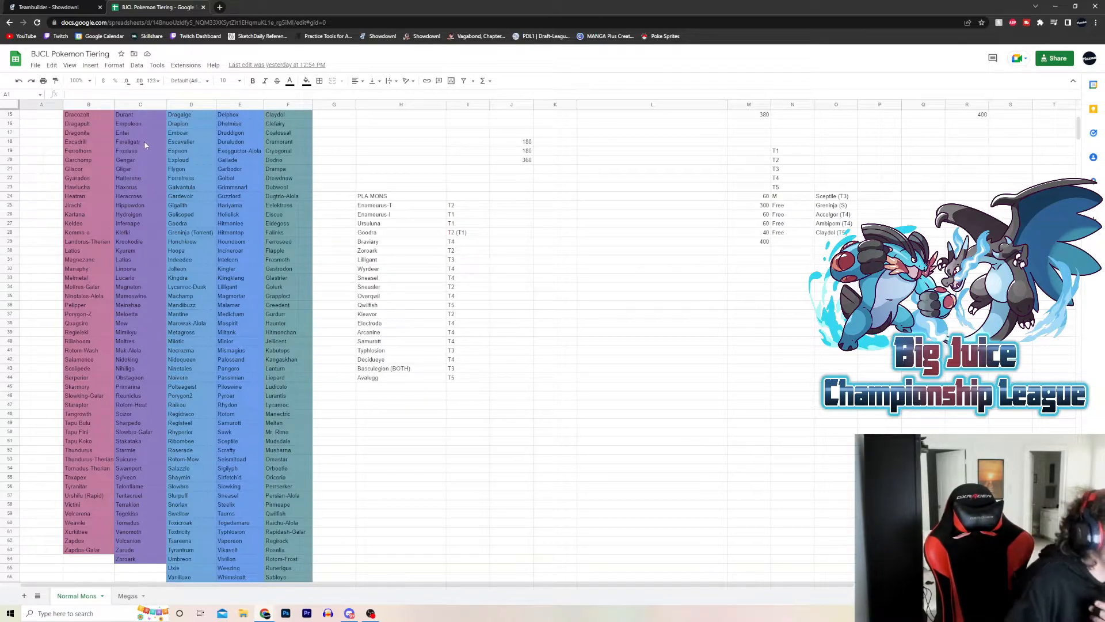
Step: Scroll down the BJCL tier sheet to look over the tier columns
scroll("down", 3)
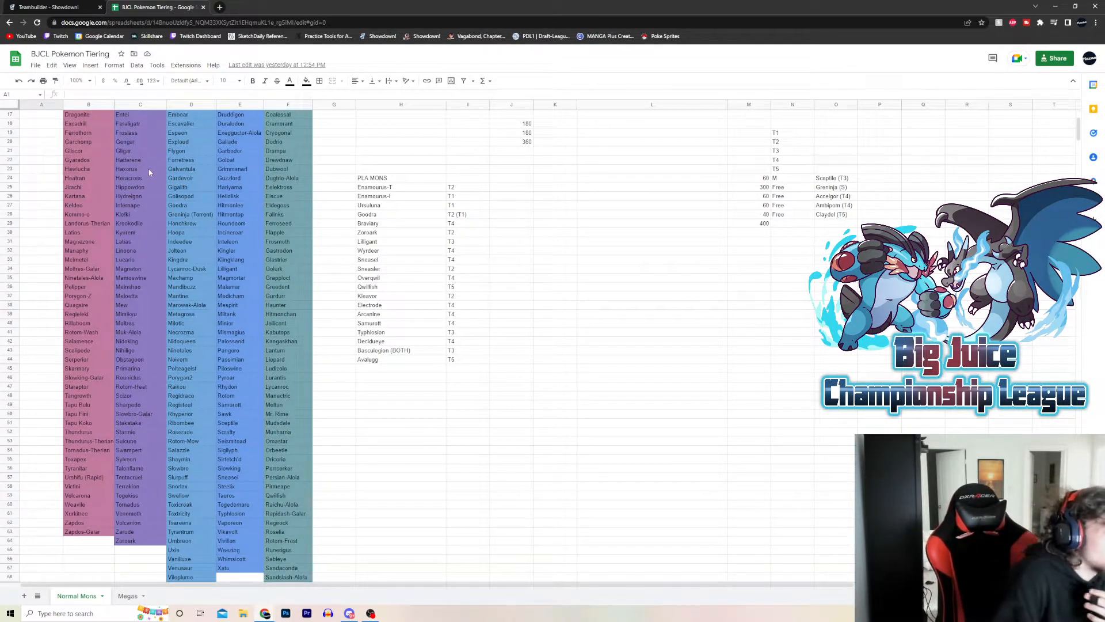
mouse_move(150, 196)
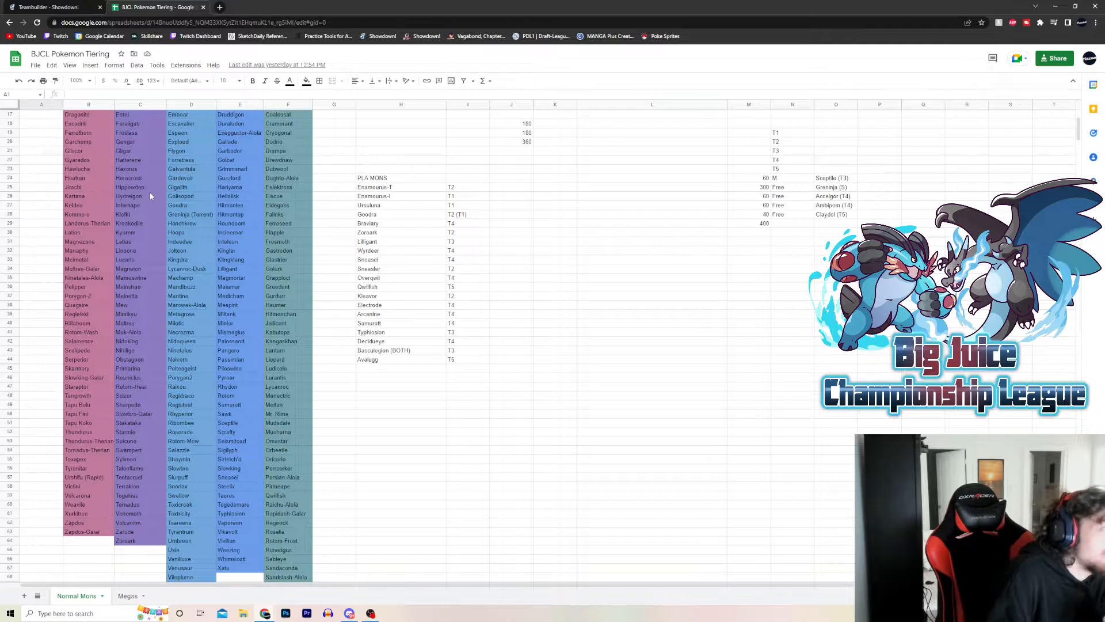
mouse_move(139, 239)
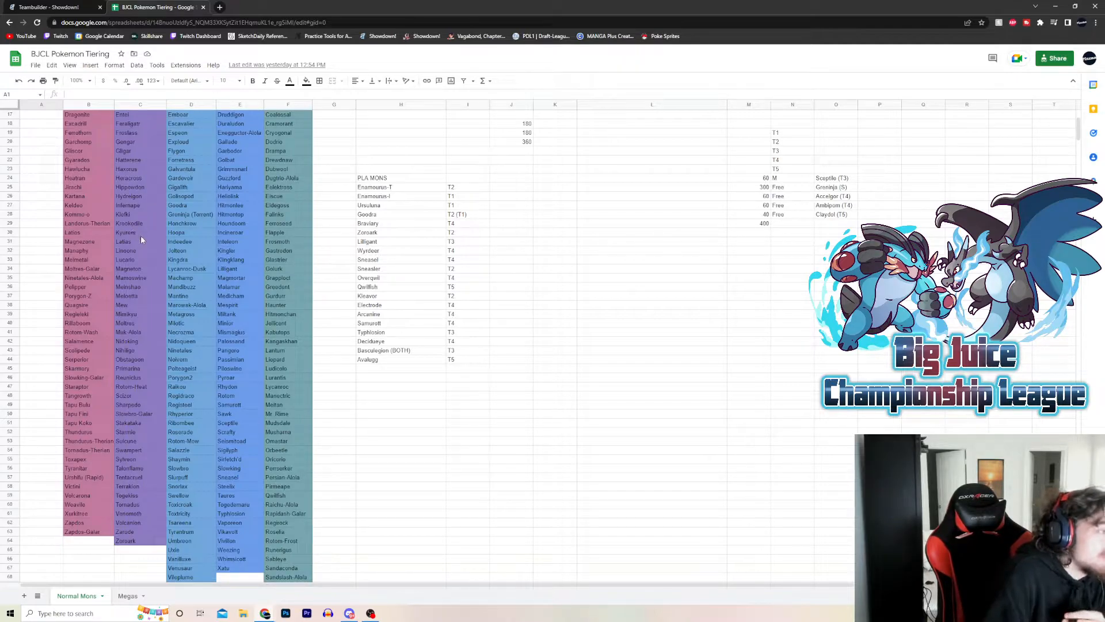
mouse_move(141, 255)
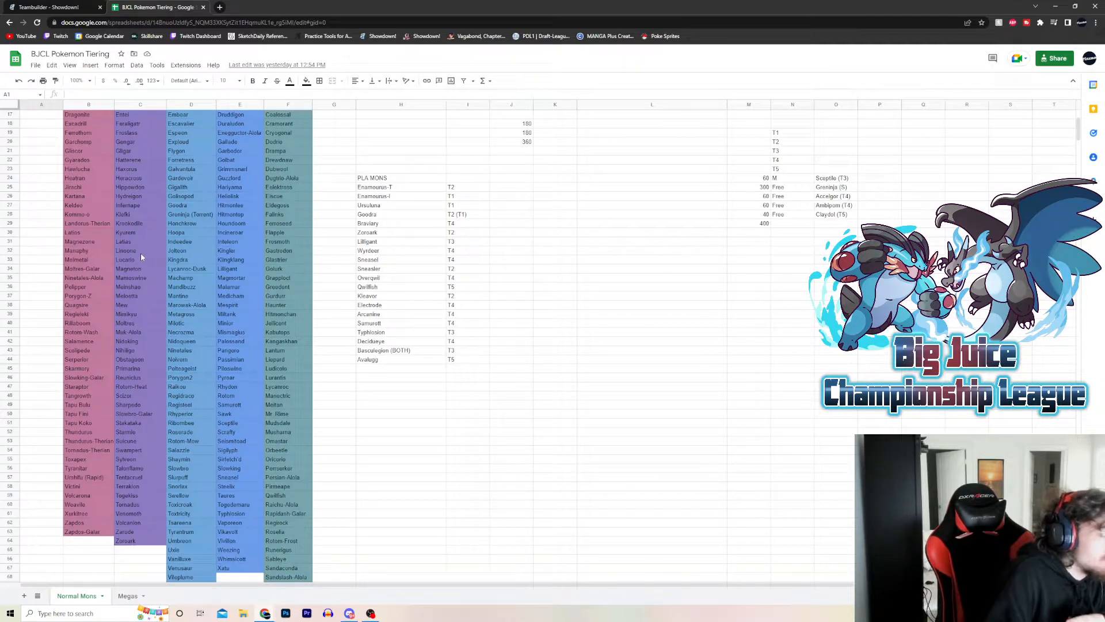
mouse_move(151, 288)
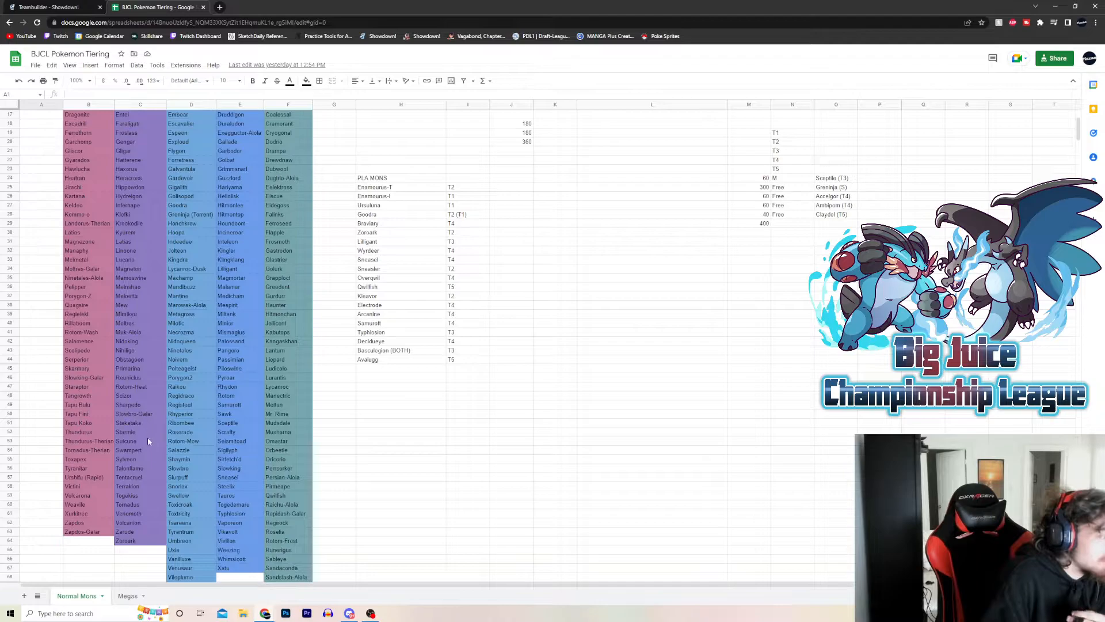
mouse_move(139, 504)
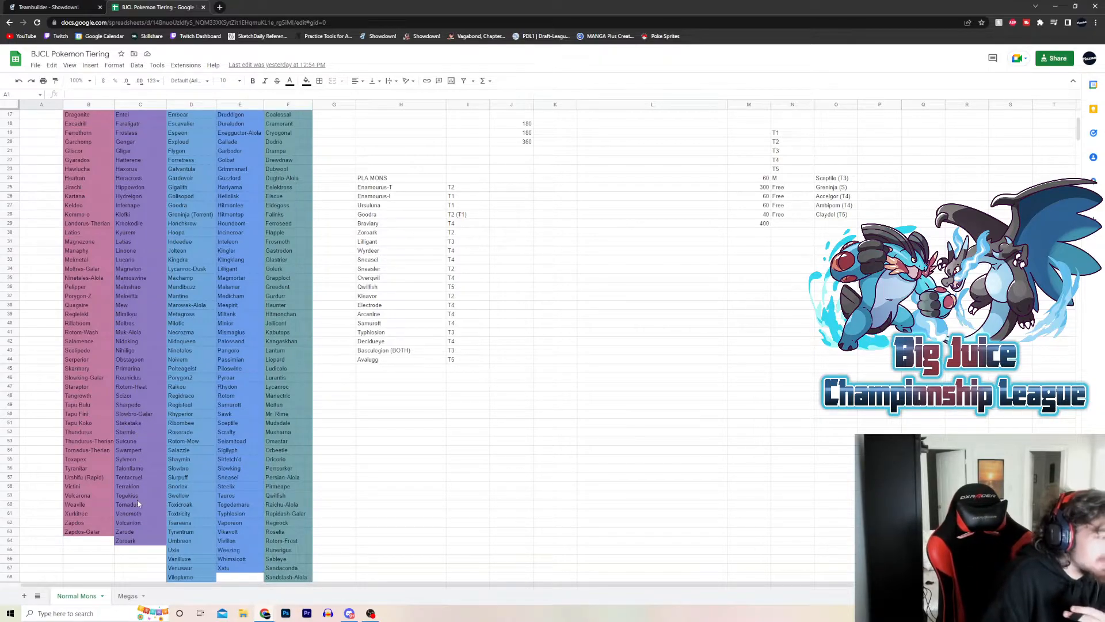
mouse_move(137, 428)
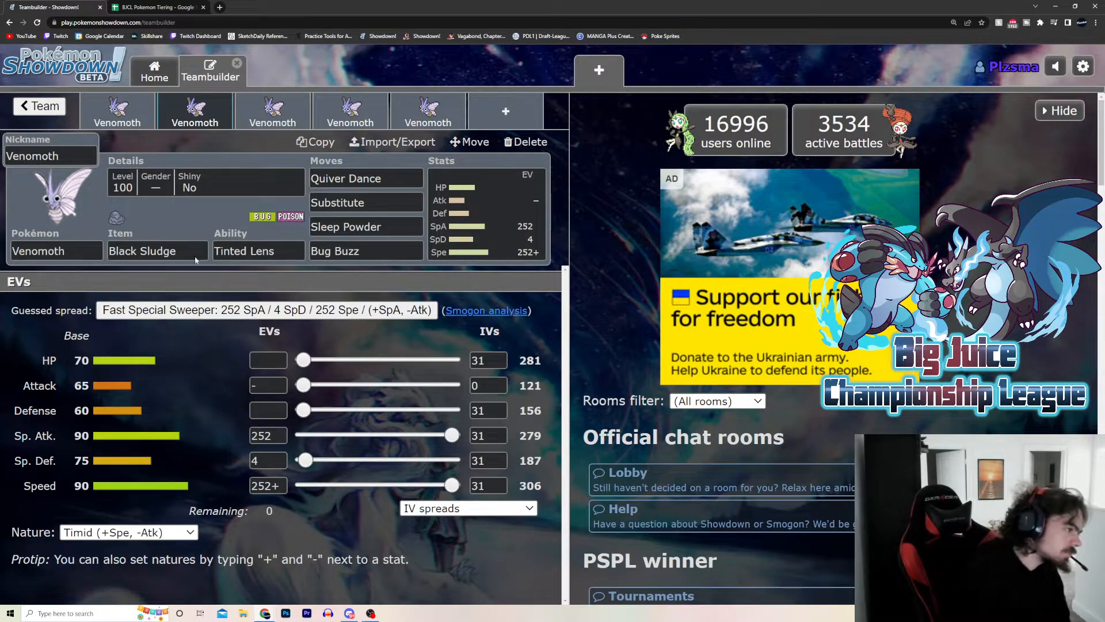
Step: Mark the Venomoth as Shiny, then select the fifth set's Sludge Bomb move slot
left_click(189, 186)
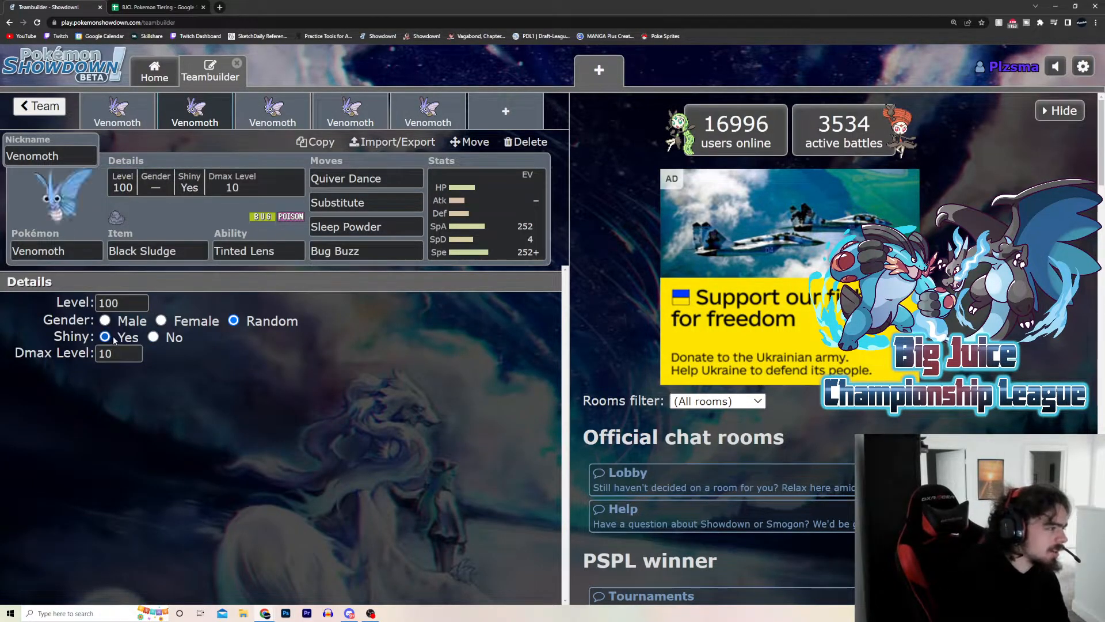
left_click(153, 336)
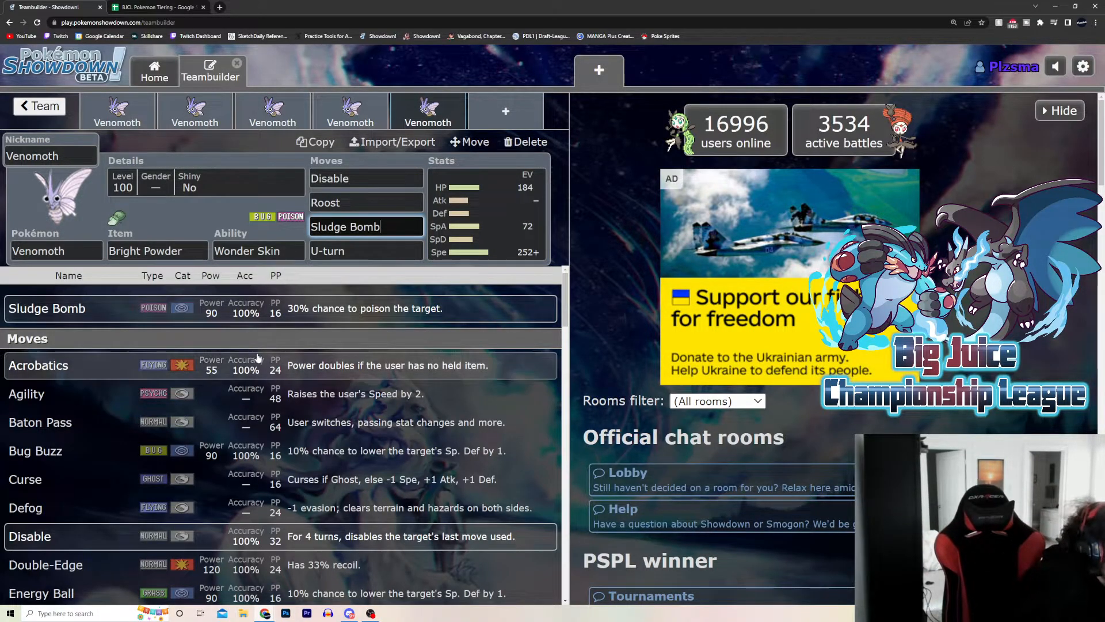
Step: Browse the move list keeping Disable, Roost, Sludge Bomb and U-turn, then show the 184 HP / 72 SpA / 252+ Spe Timid spread
scroll("down", 3)
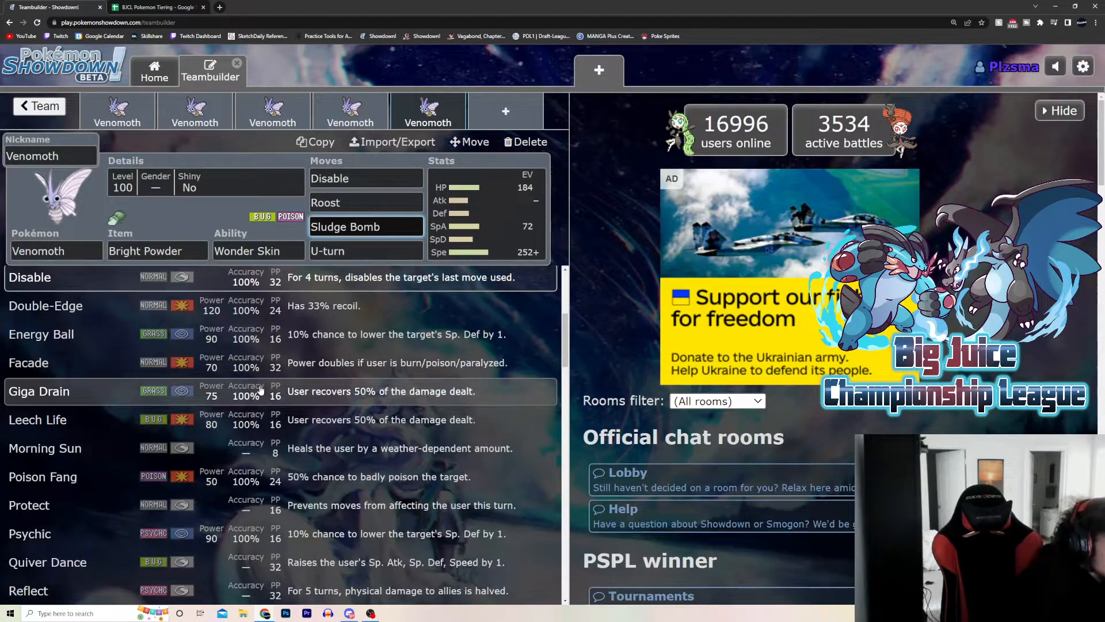
scroll("down", 3)
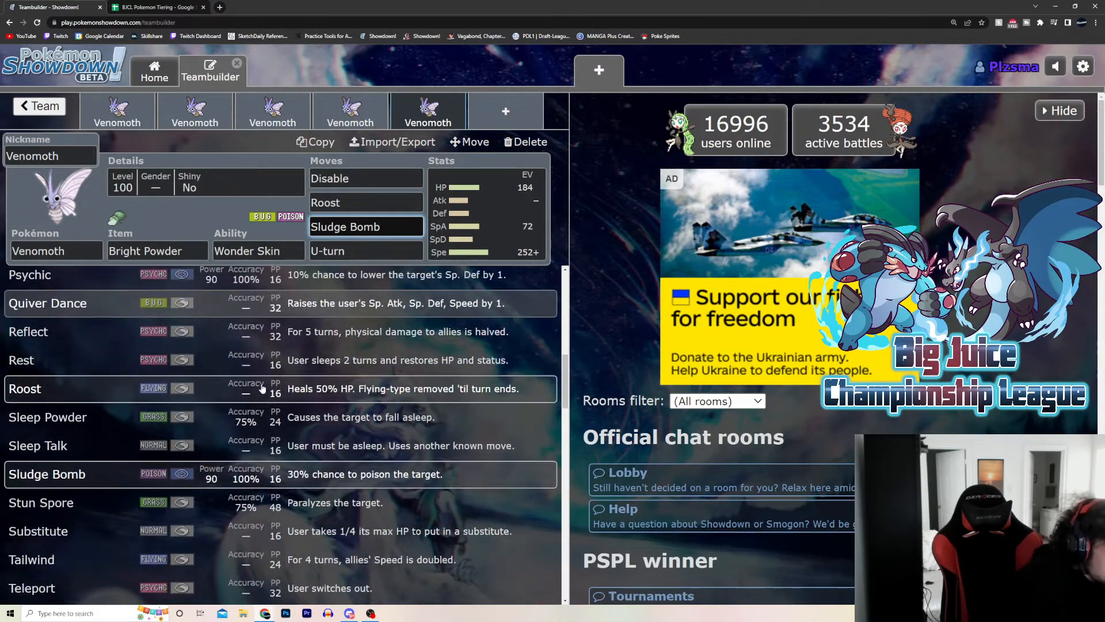
scroll("up", 3)
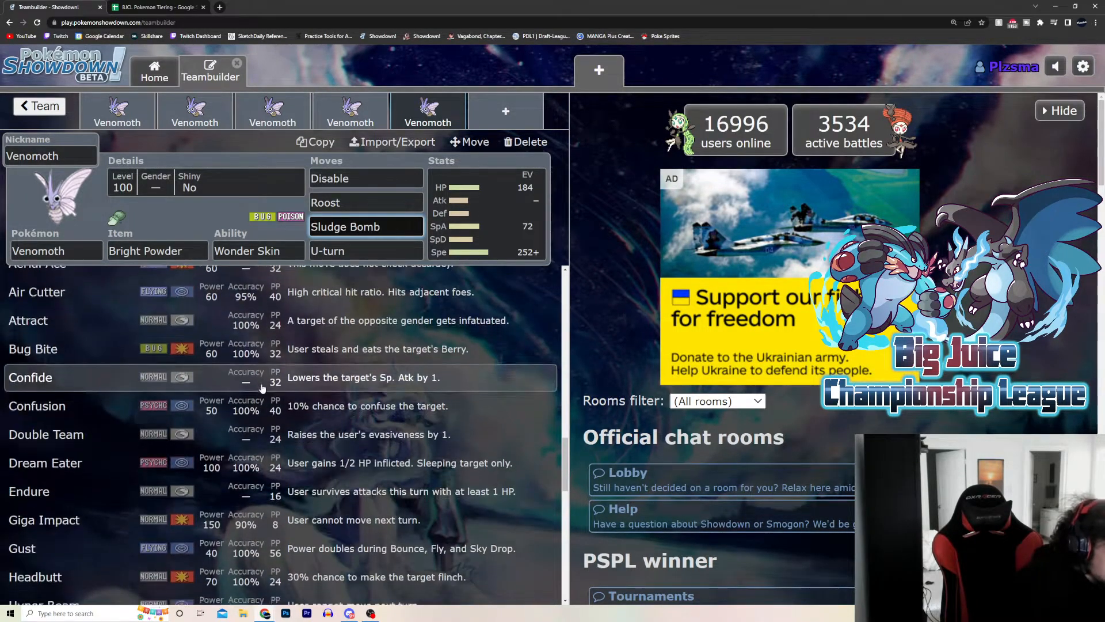
scroll("down", 3)
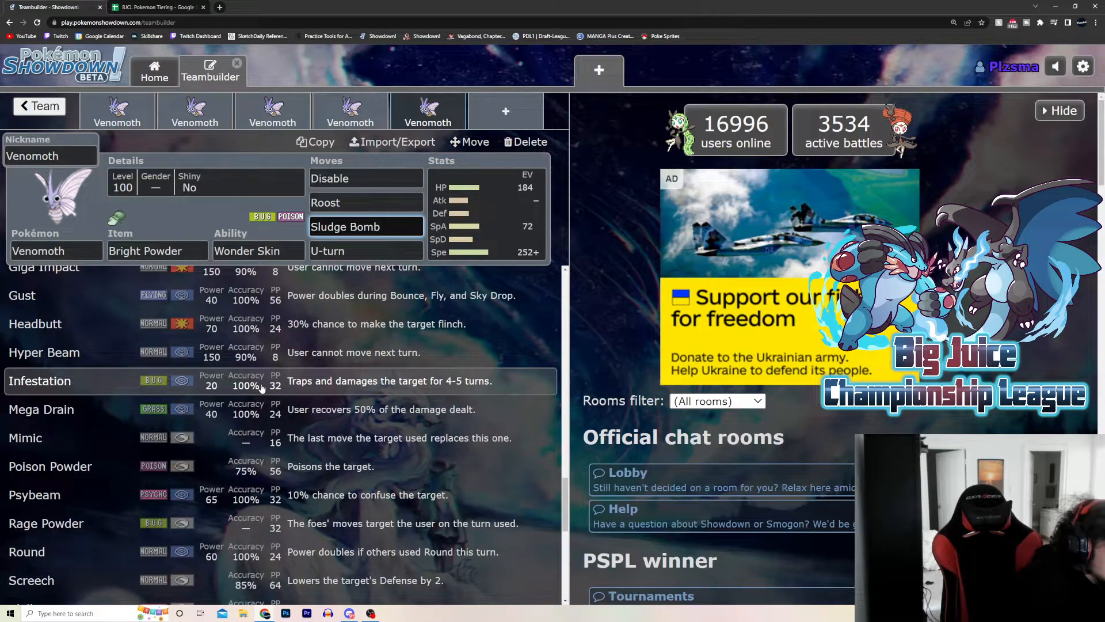
scroll("down", 3)
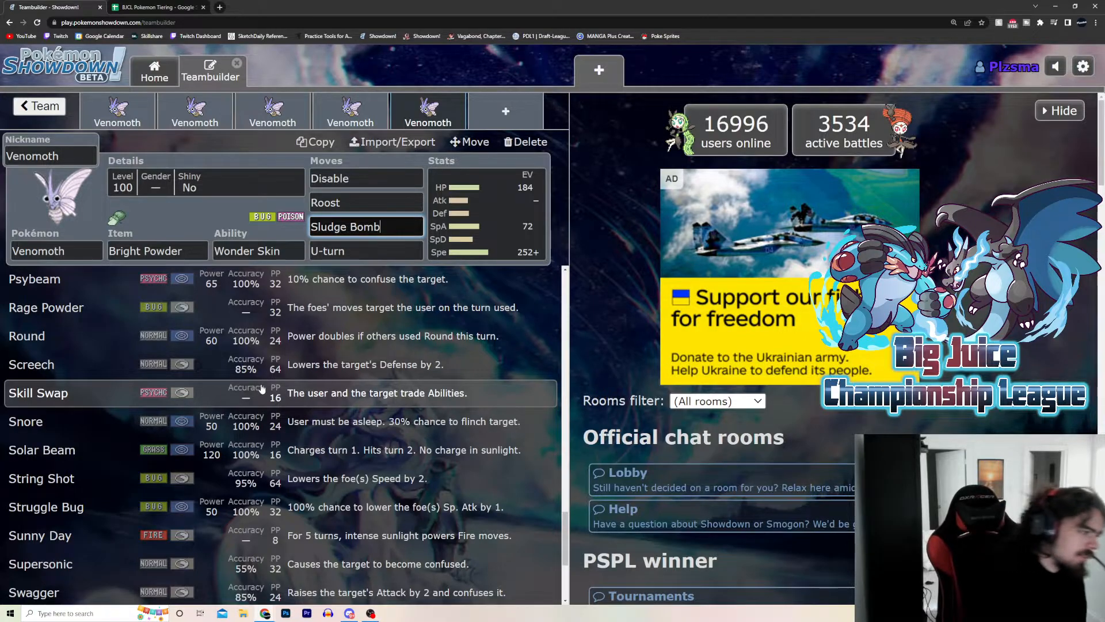
scroll("up", 3)
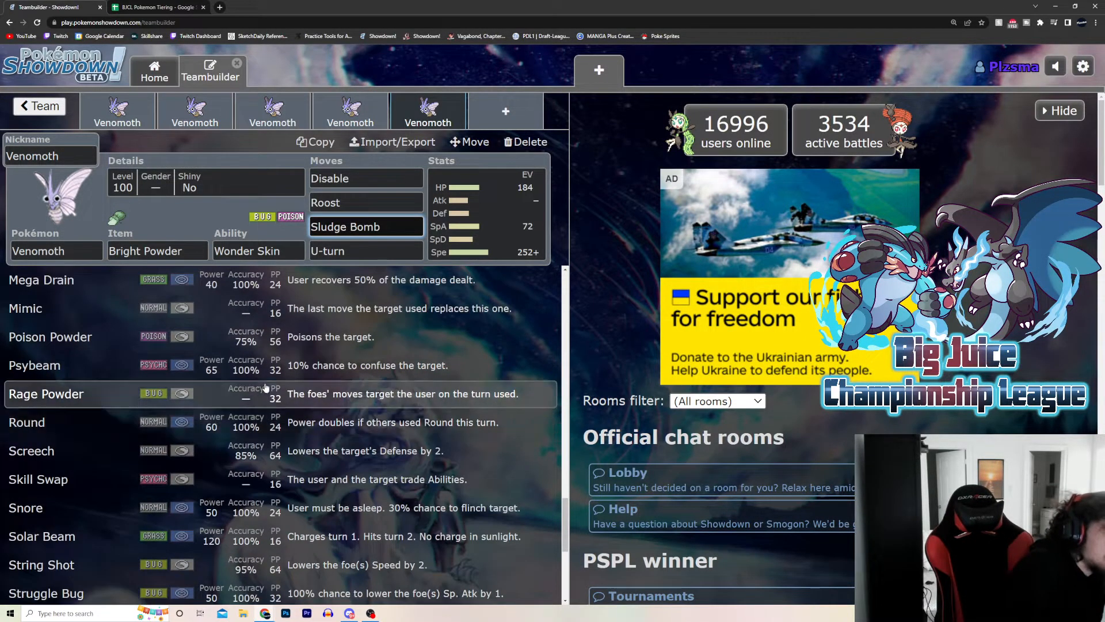
scroll("up", 3)
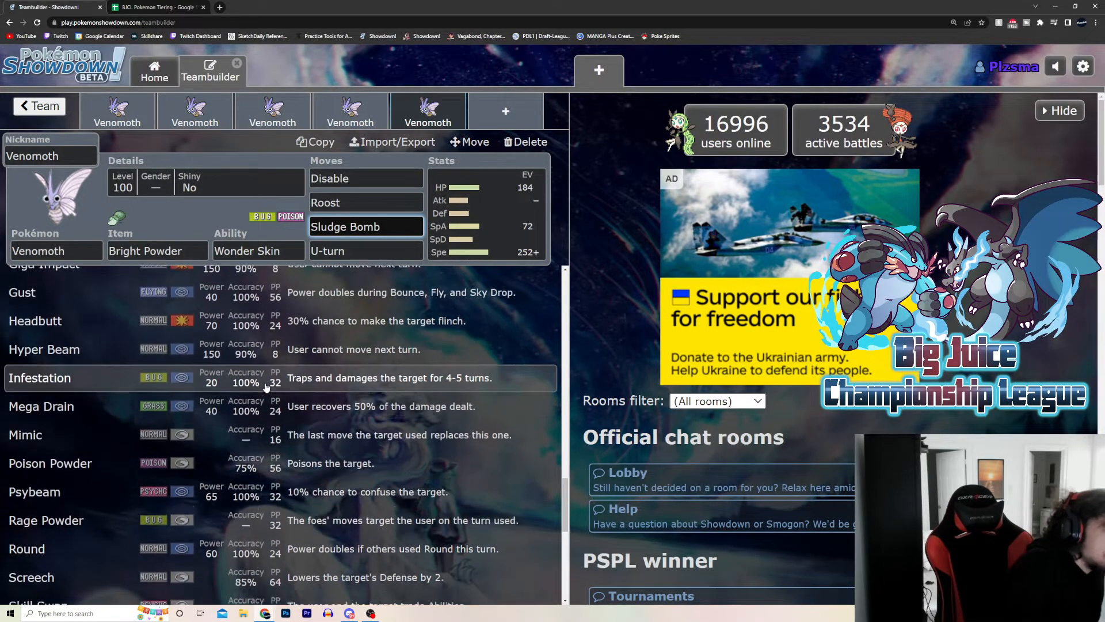
left_click(486, 212)
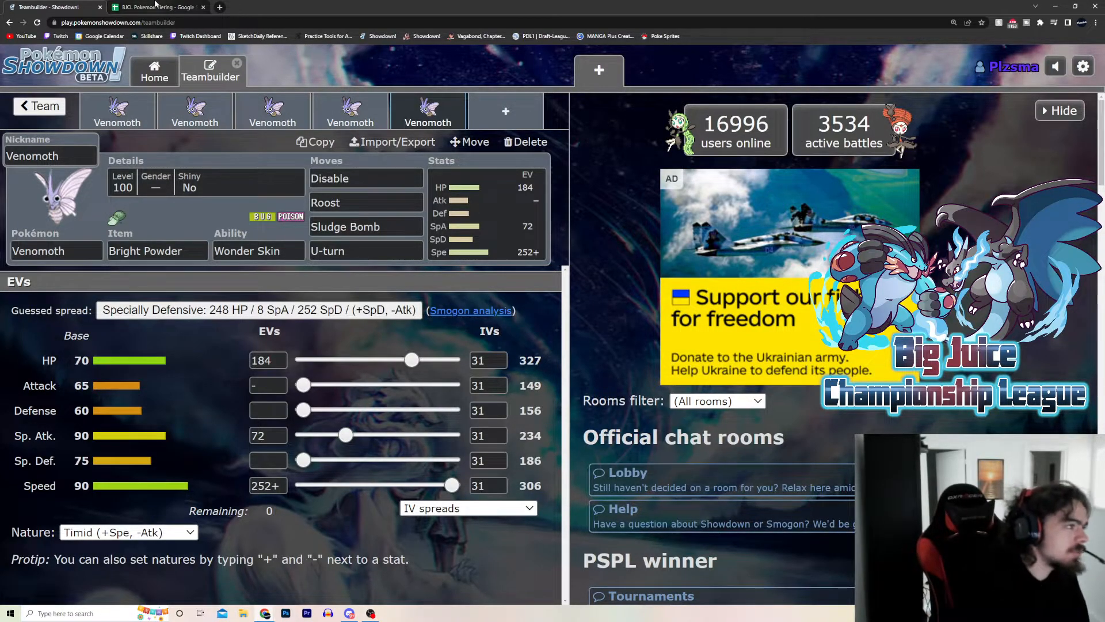
Step: Switch the browser to the BJCL Pokemon Tiering spreadsheet in Google Sheets
left_click(156, 7)
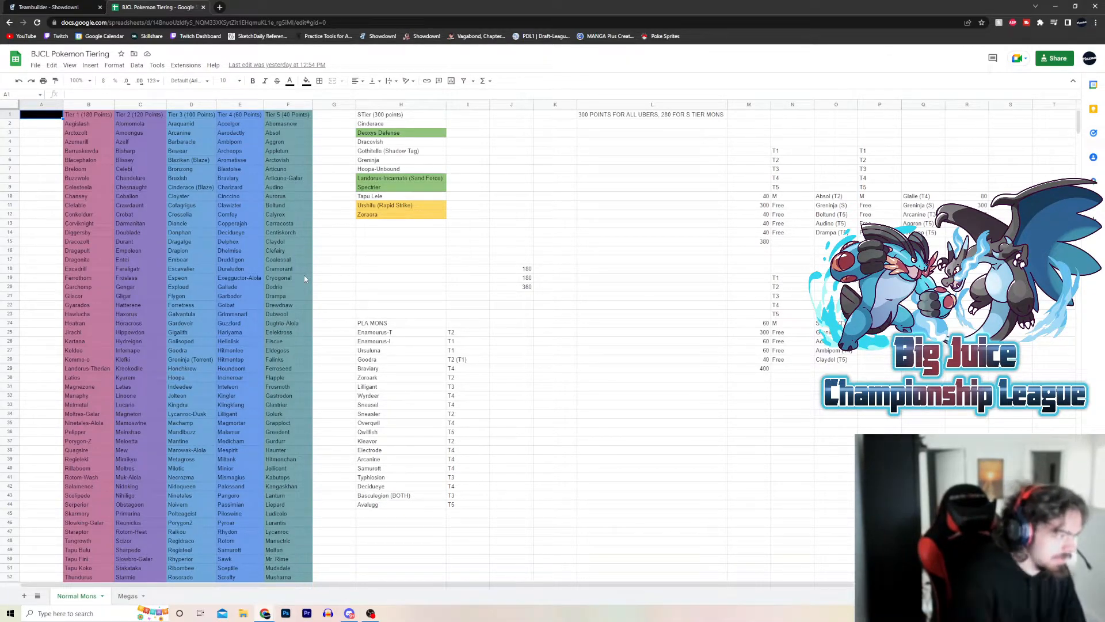
Step: Scroll down the tier lists, then return to Showdown and select the fifth Bright Powder Venomoth set
scroll("down", 3)
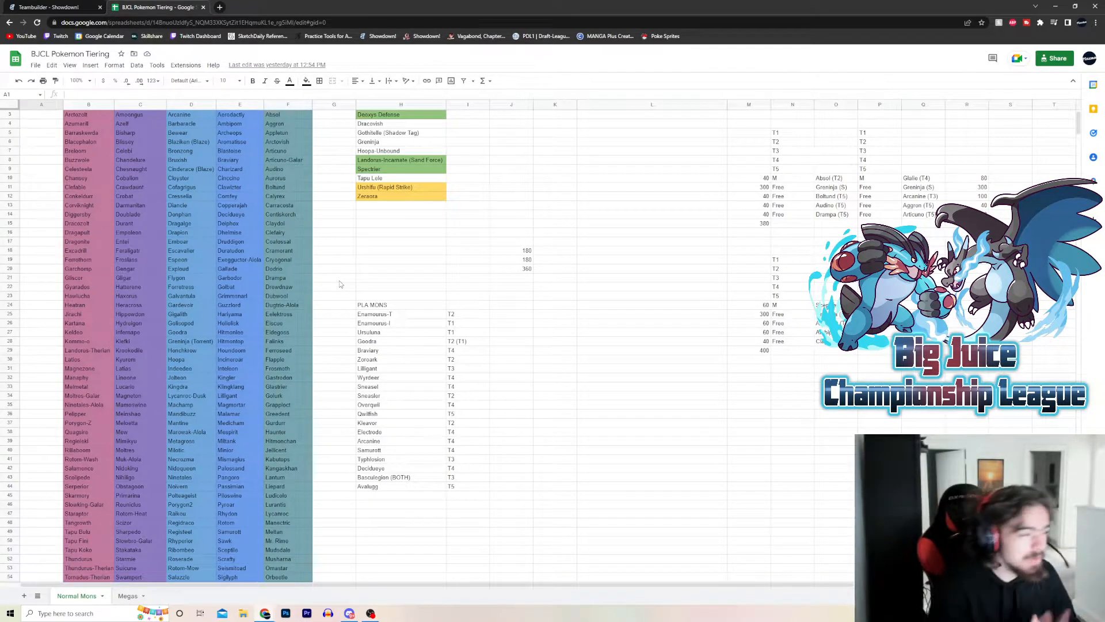
scroll("down", 3)
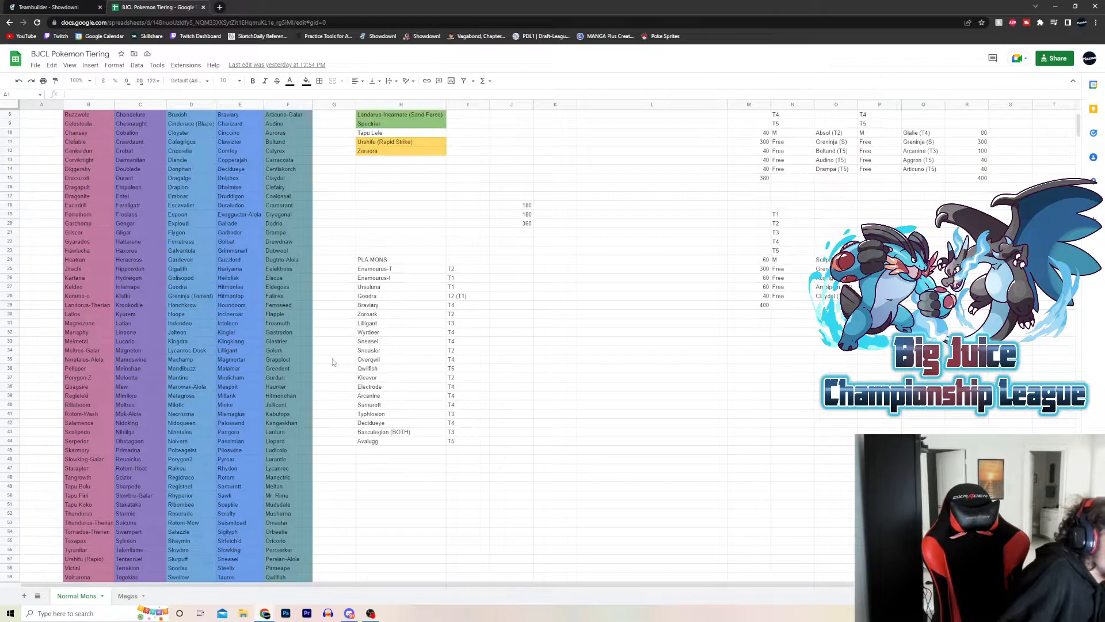
scroll("down", 3)
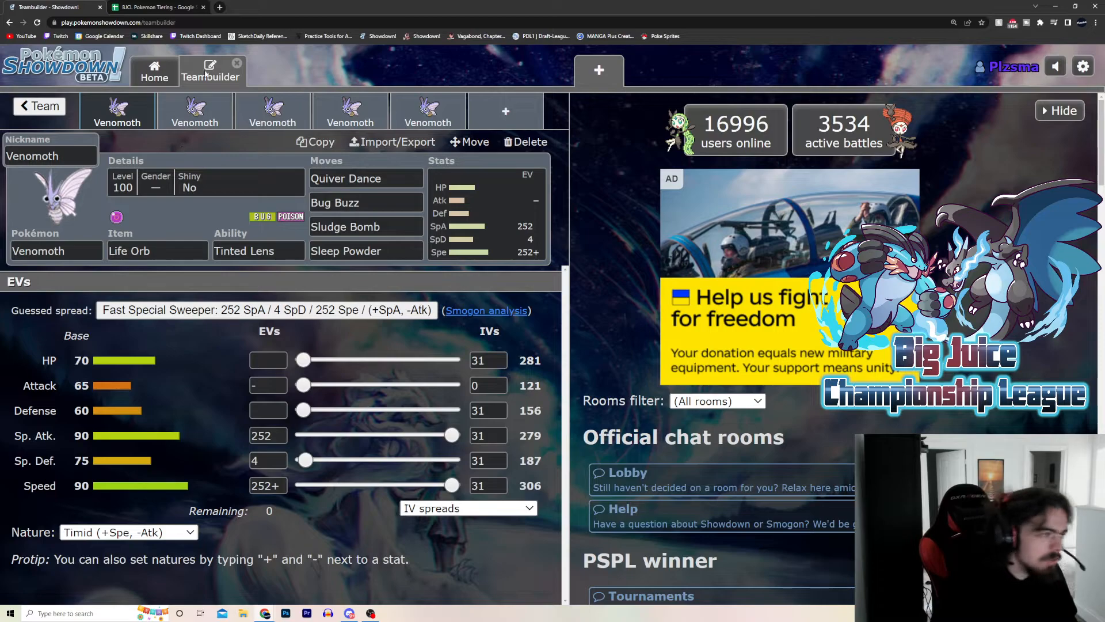
left_click(350, 110)
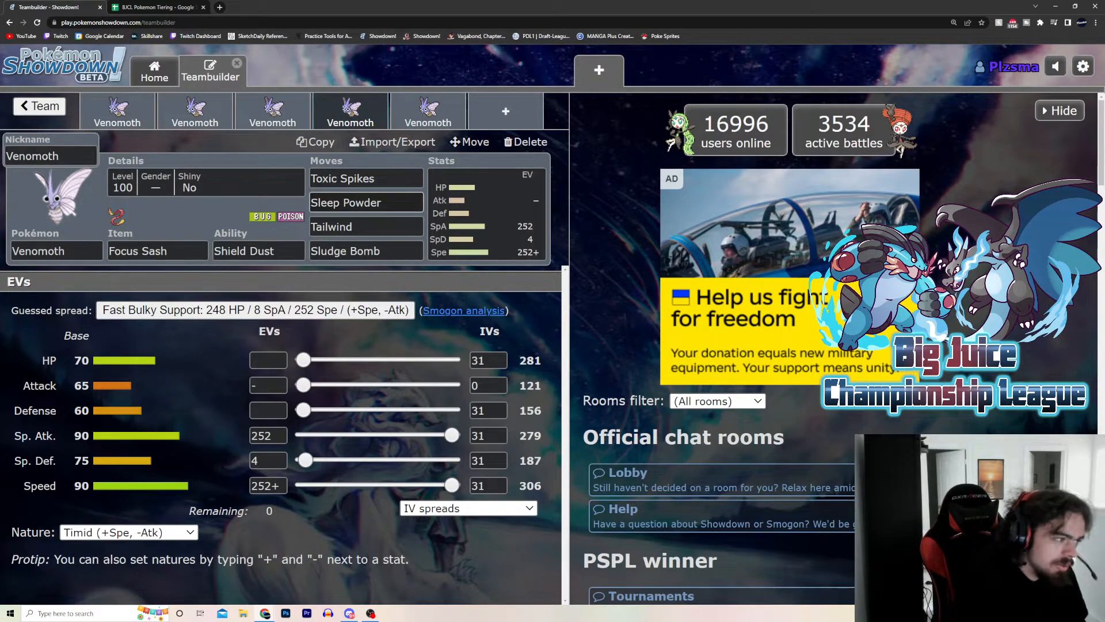
left_click(428, 110)
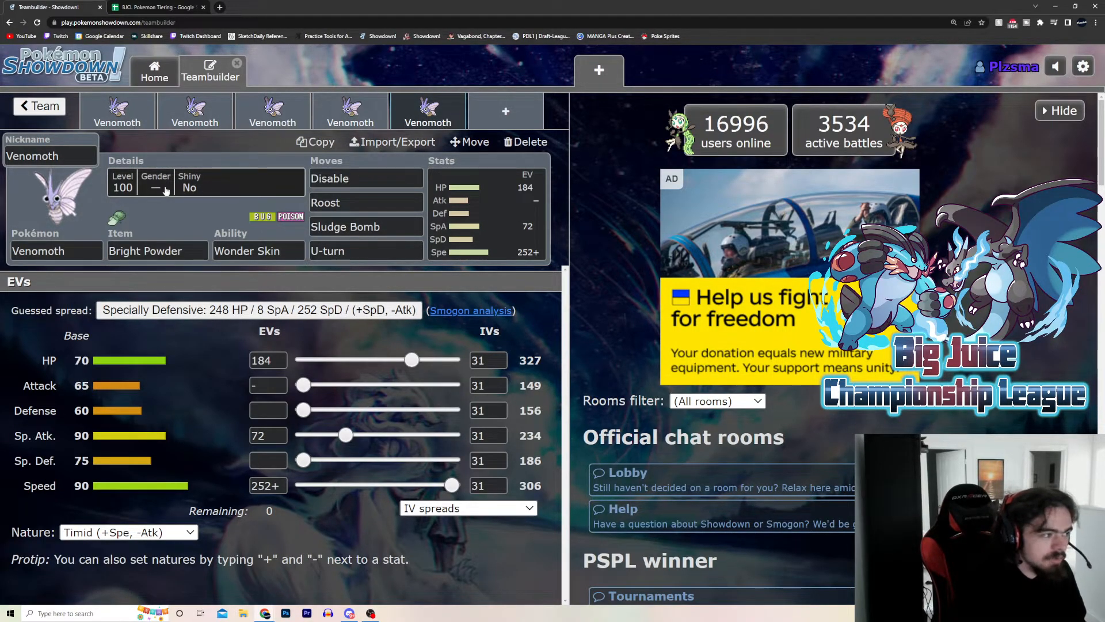